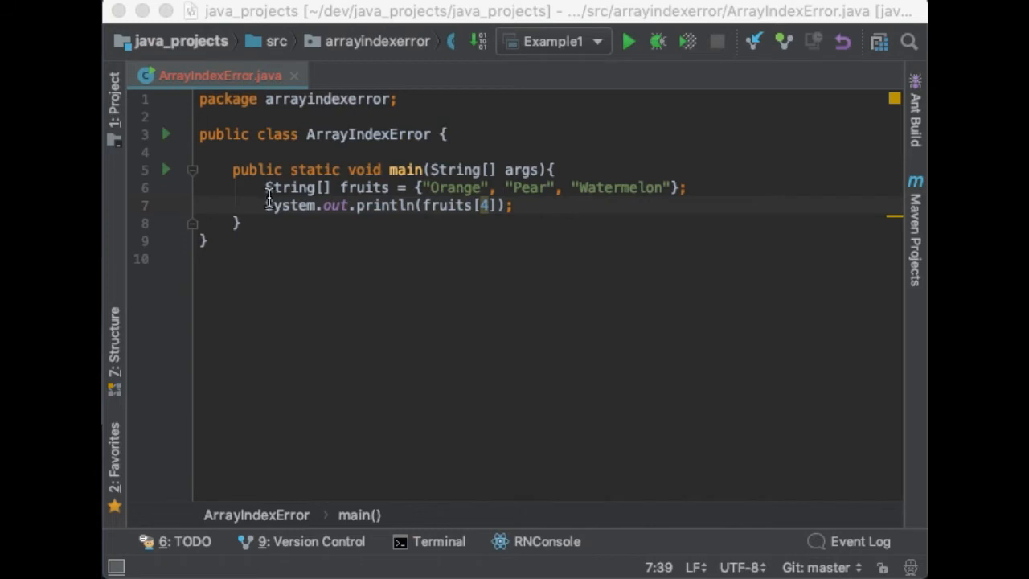
Review the three-fruit array and keep the println index at fruits[4] before running.
drag(265, 186, 683, 186)
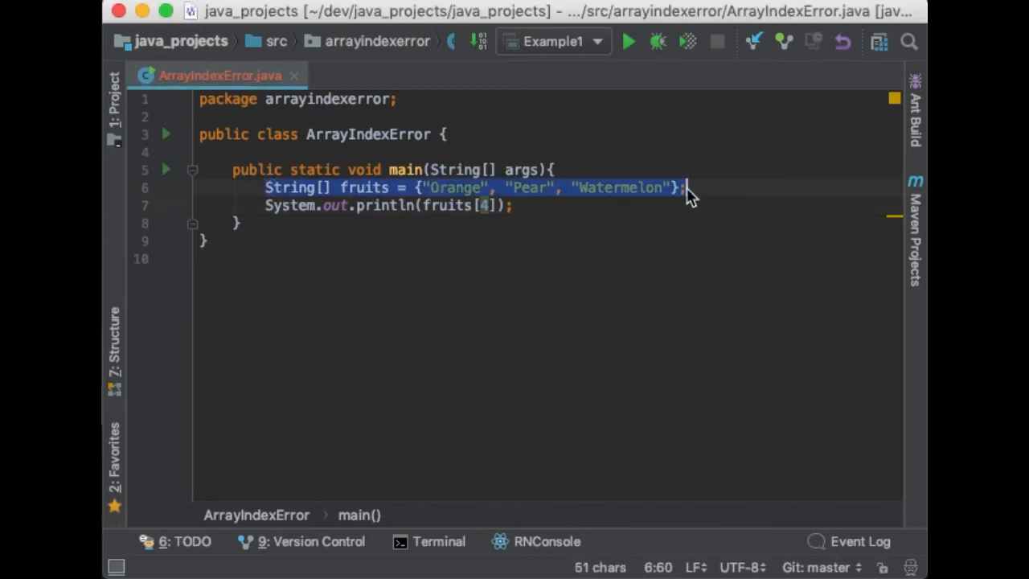
click(418, 194)
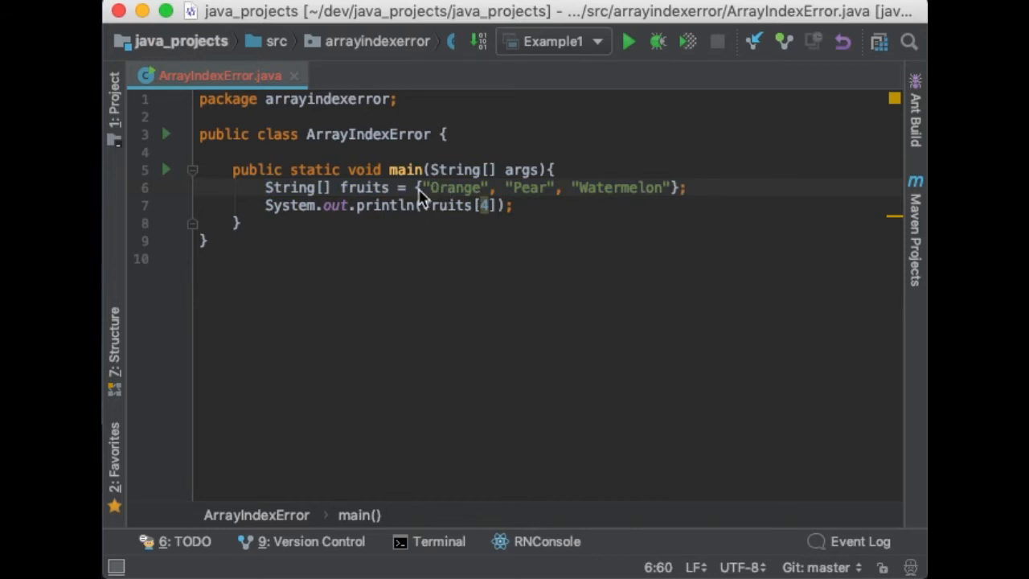
double_click(453, 186)
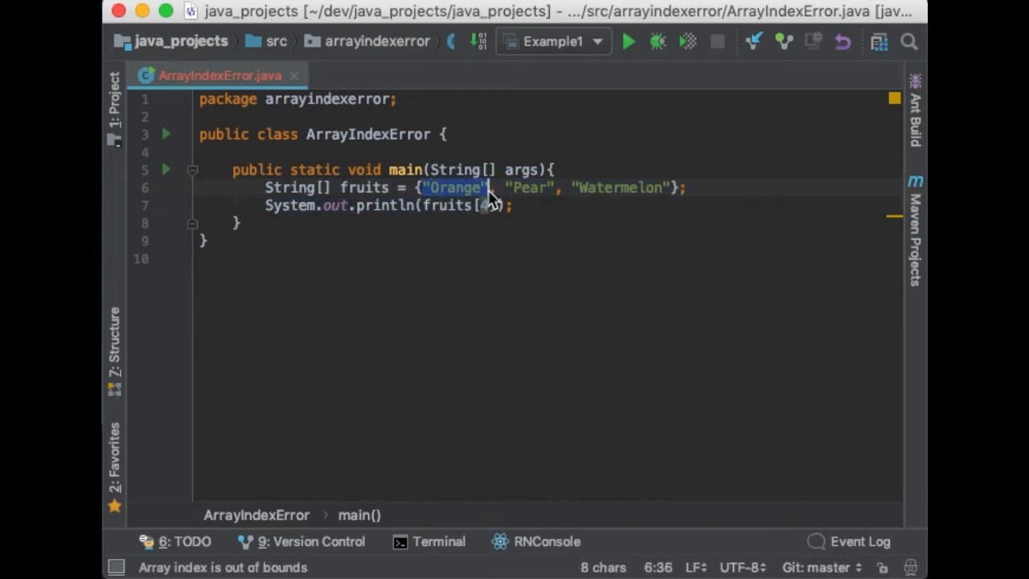
mouse_move(490, 206)
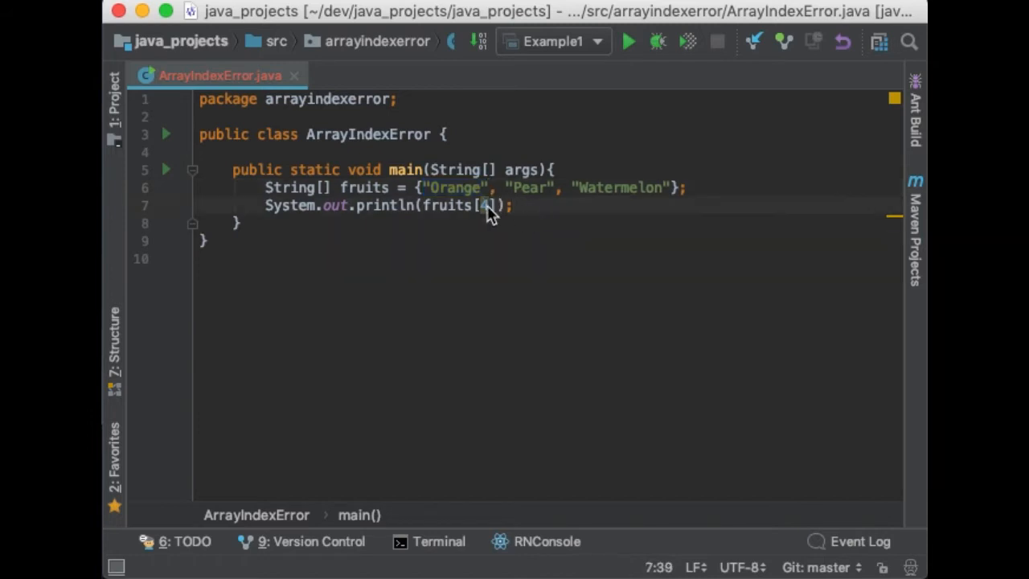
double_click(448, 205)
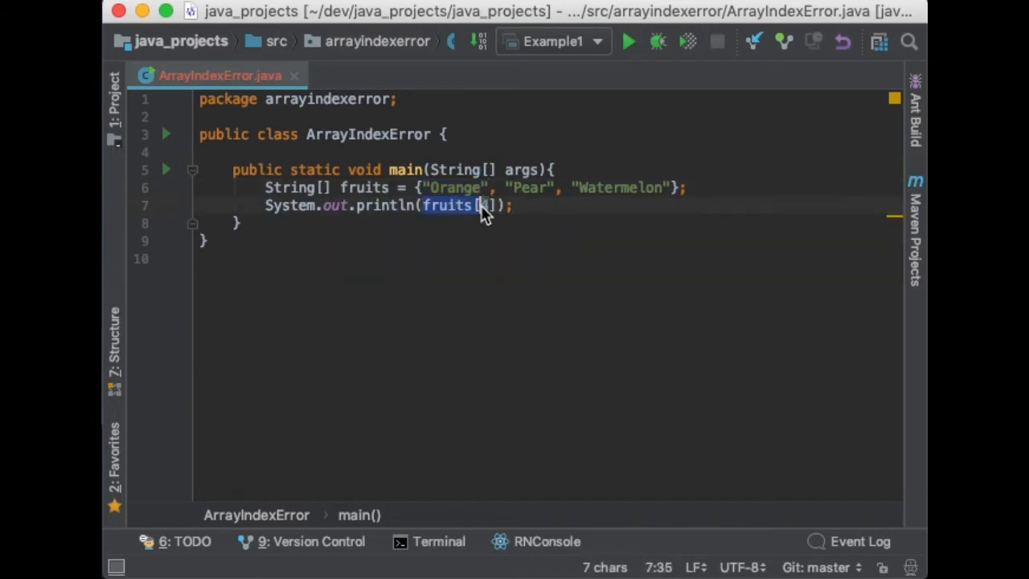
text(4)
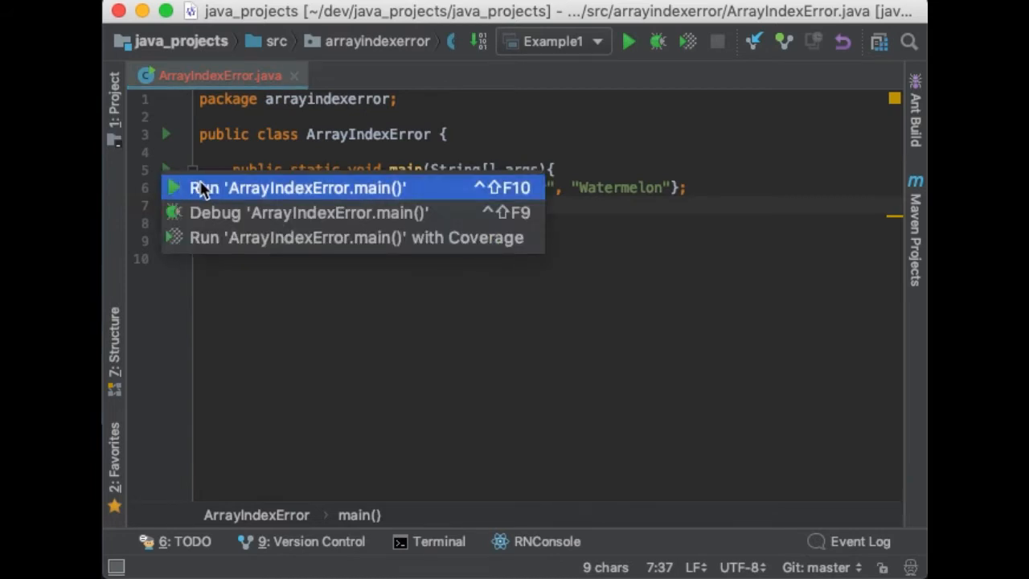
Run ArrayIndexError.main() to get ArrayIndexOutOfBoundsException for index 4.
click(292, 186)
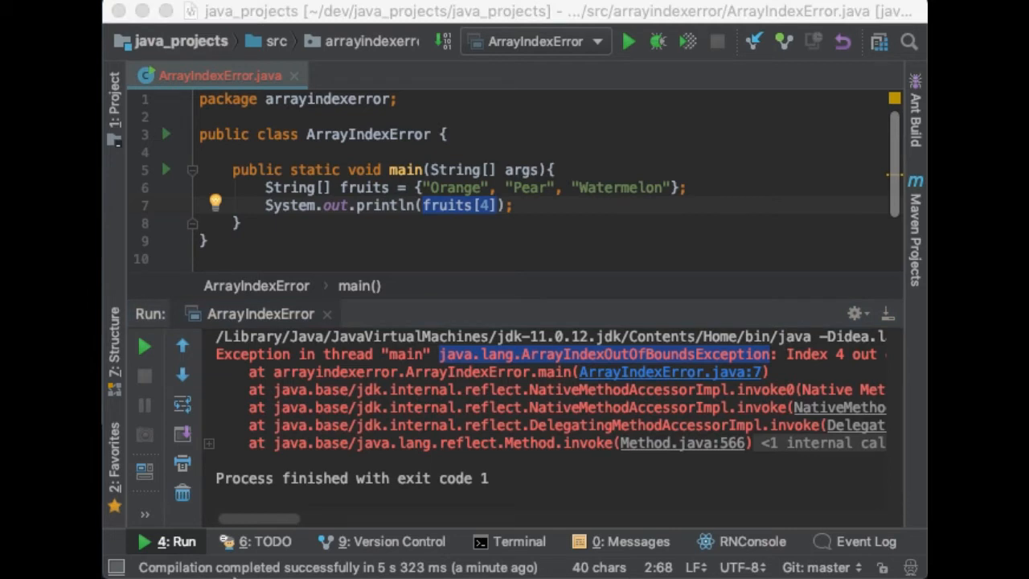
mouse_move(251, 508)
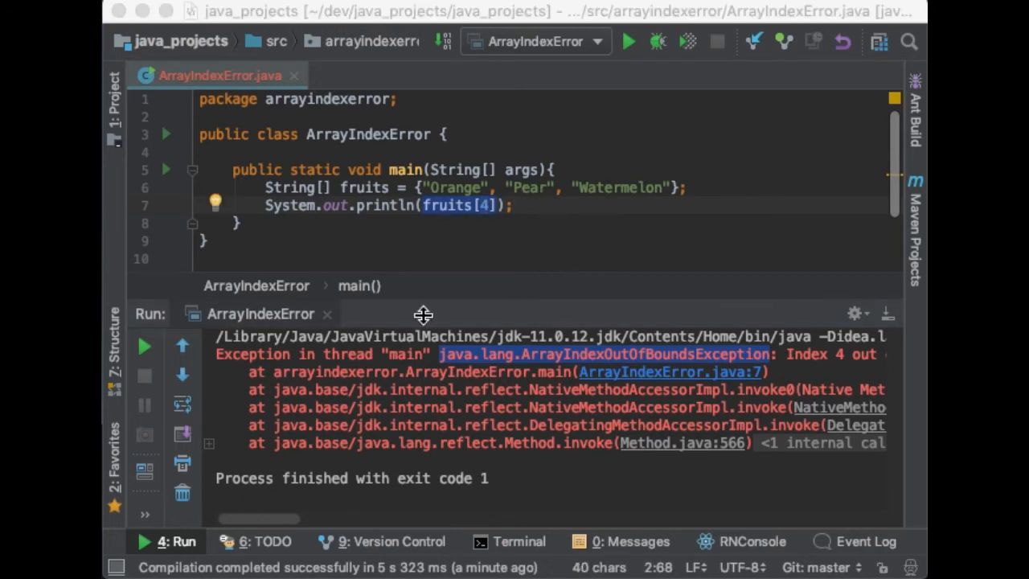
mouse_move(495, 241)
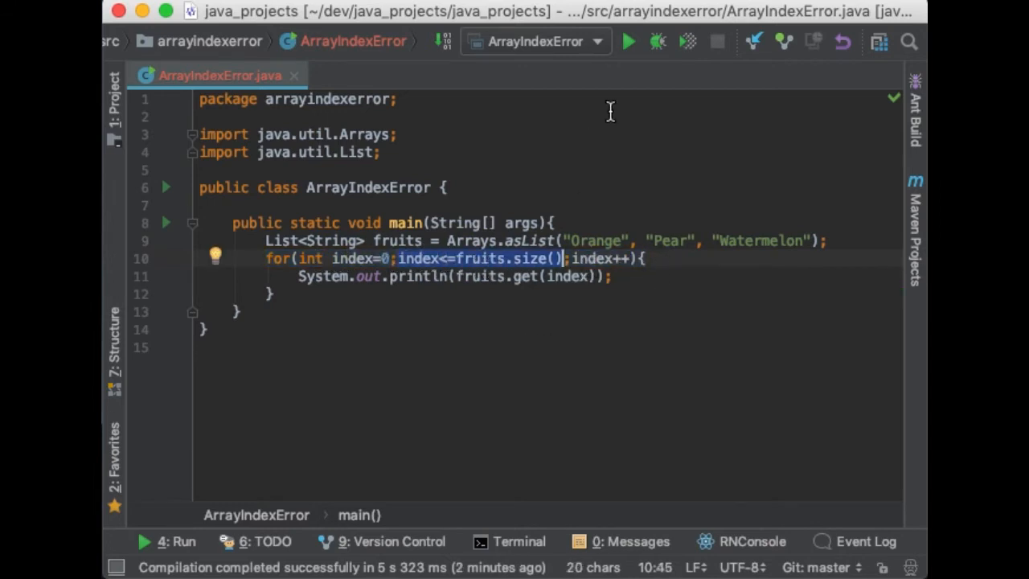
Run the List loop version, printing Orange, Pear, Watermelon then failing at index 3.
click(627, 42)
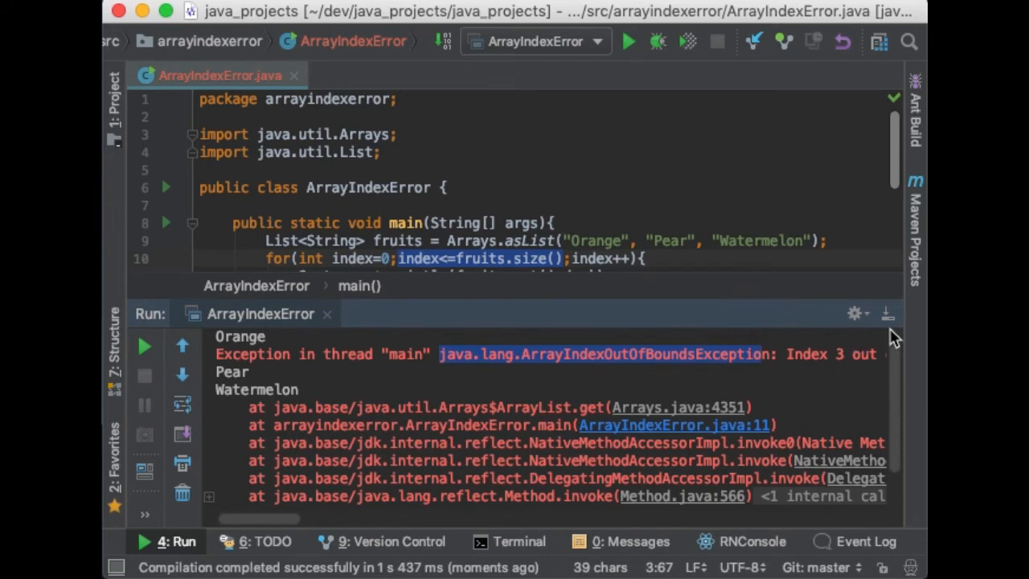
mouse_move(891, 331)
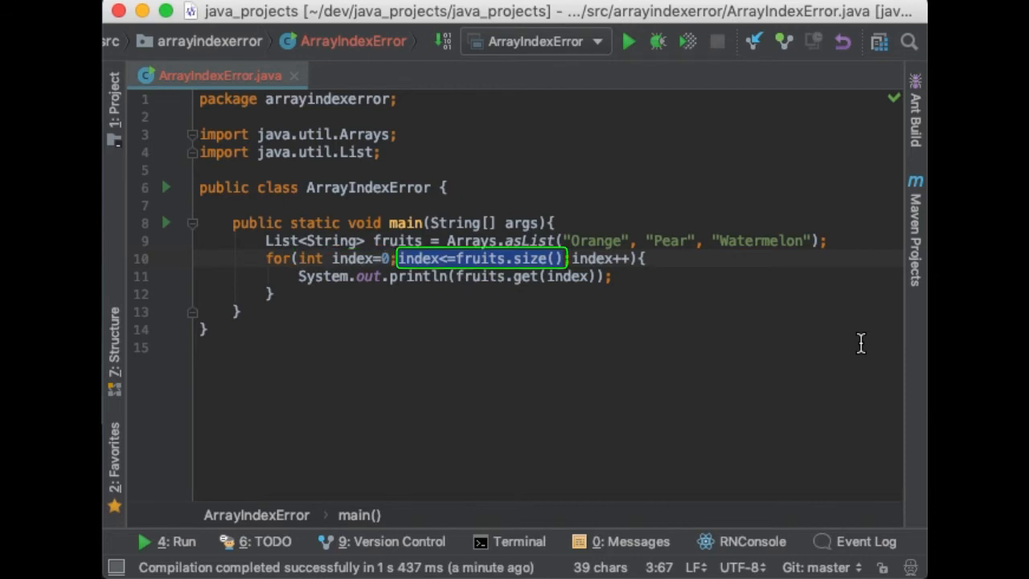
mouse_move(874, 350)
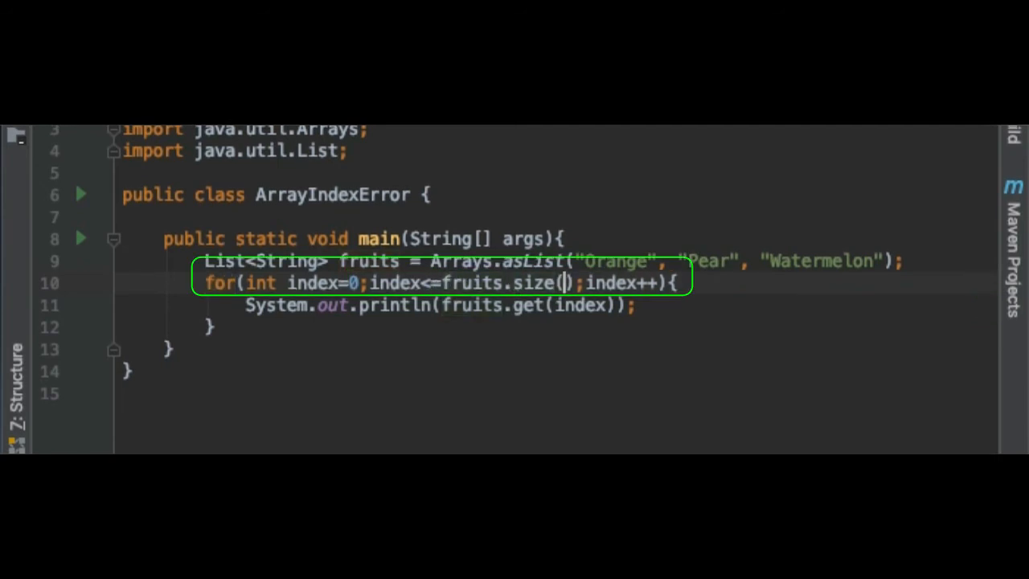
Change the for condition to index <= fruits.size()-1.
text(-1)
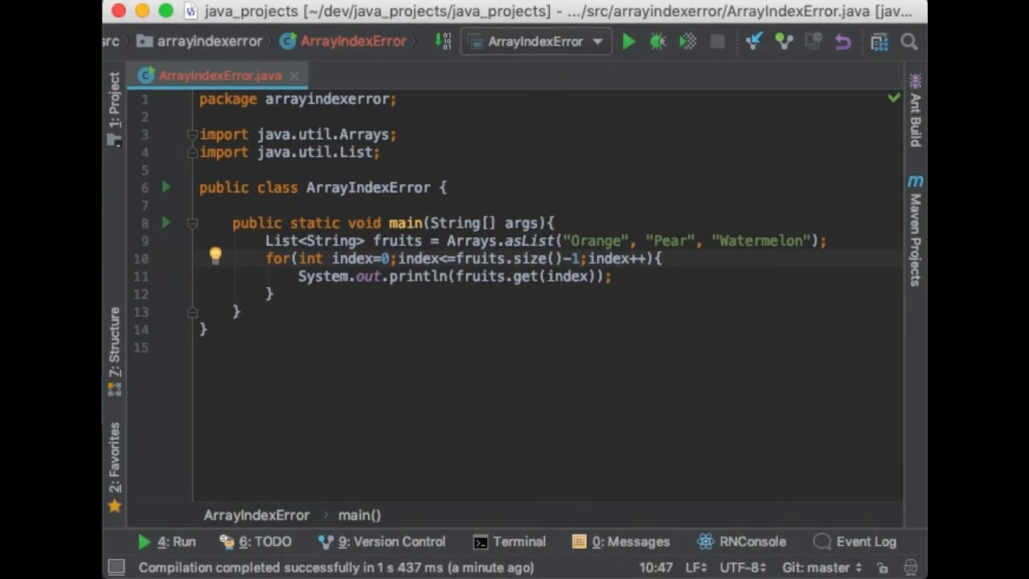
Run the fixed loop, confirm Orange, Pear, Watermelon print with exit code 0, and hide the output.
click(578, 257)
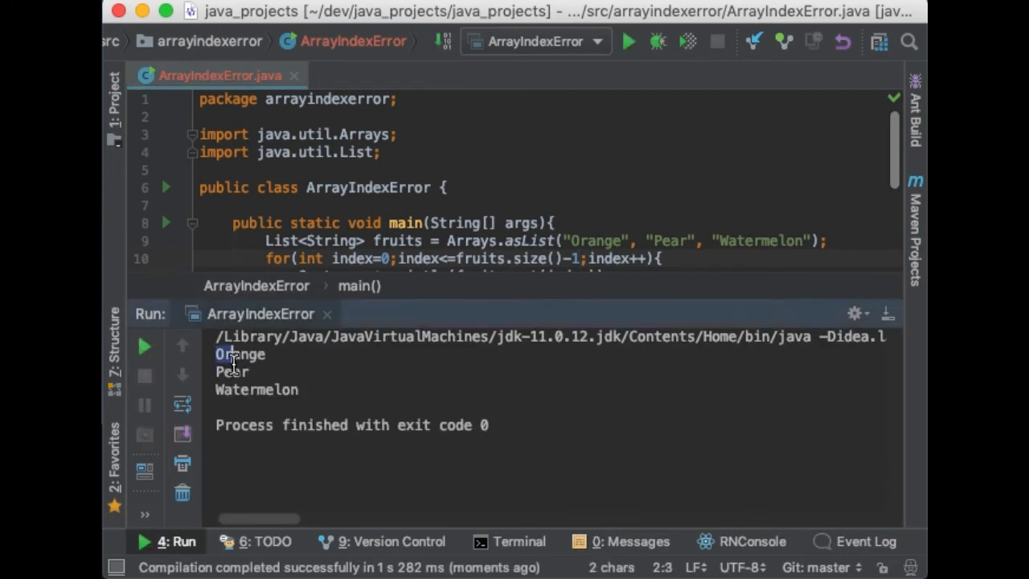
drag(228, 353, 304, 391)
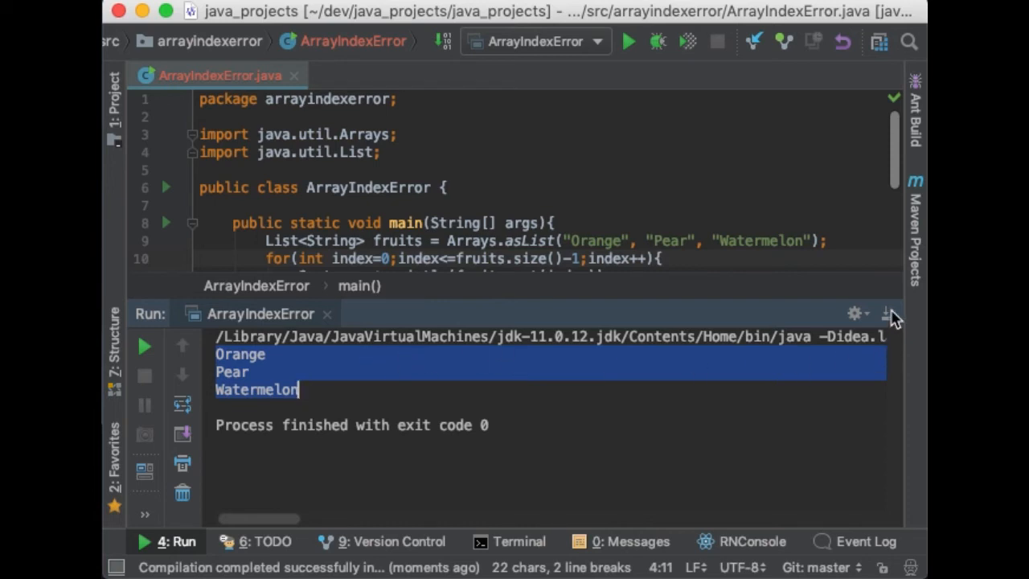
click(890, 313)
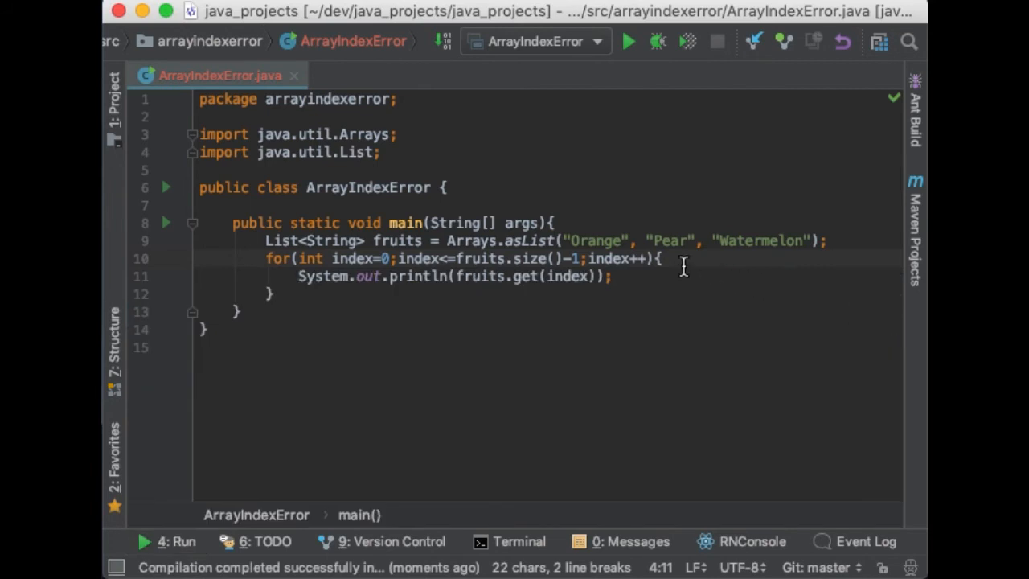
Rewrite the loop header as for(String item : fruits).
text(String ){)
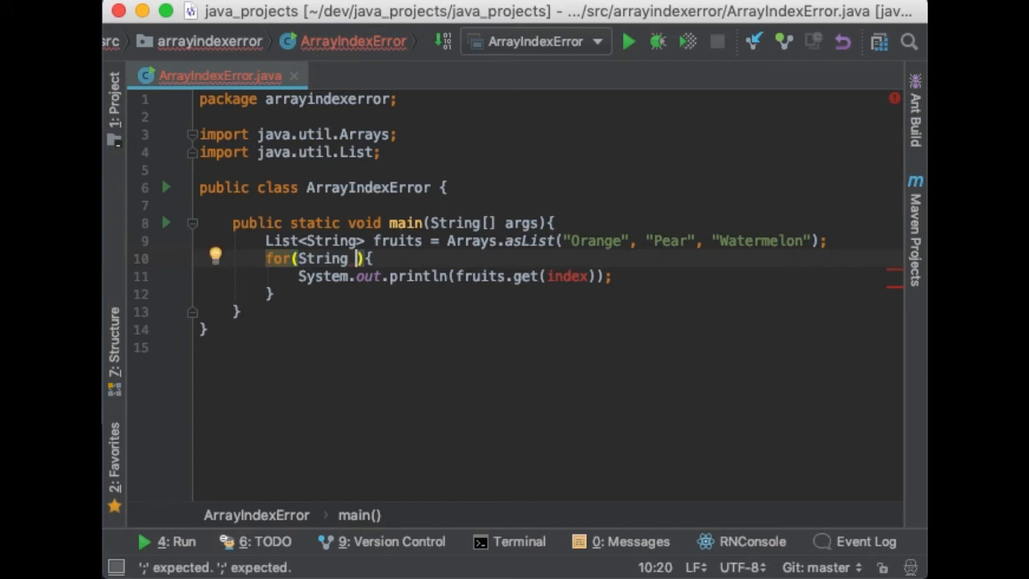
text(item:)
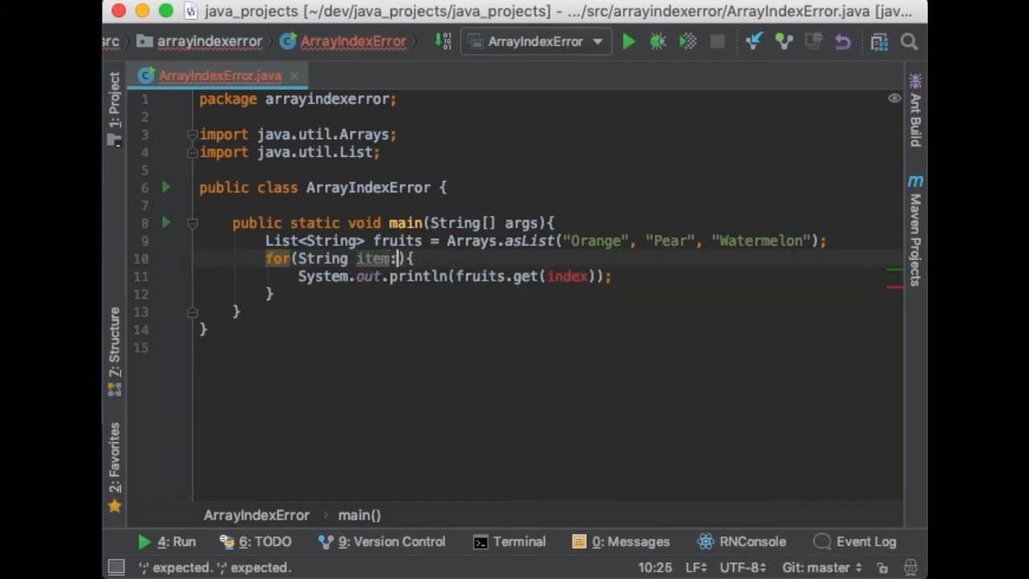
text(f)
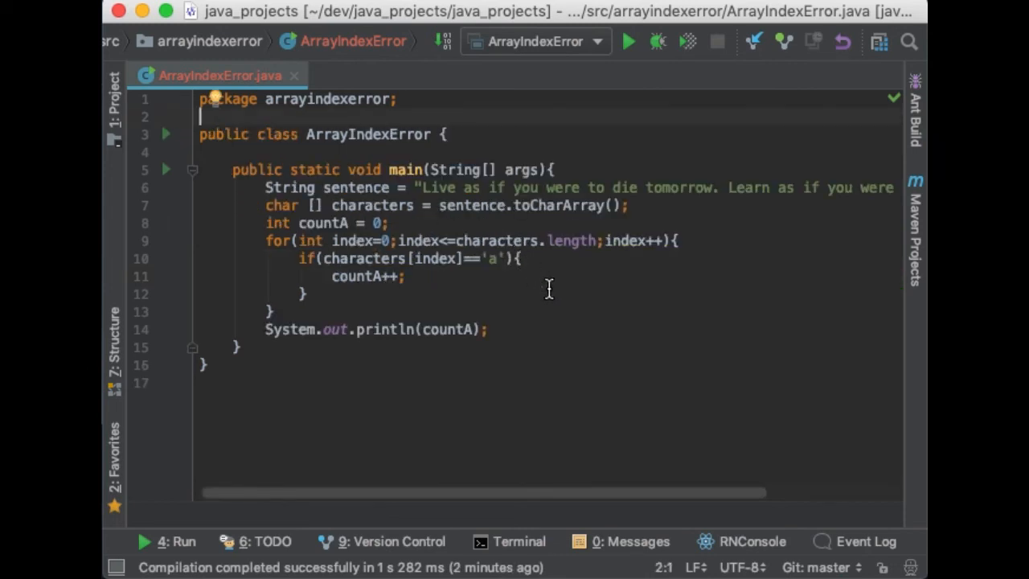
mouse_move(861, 379)
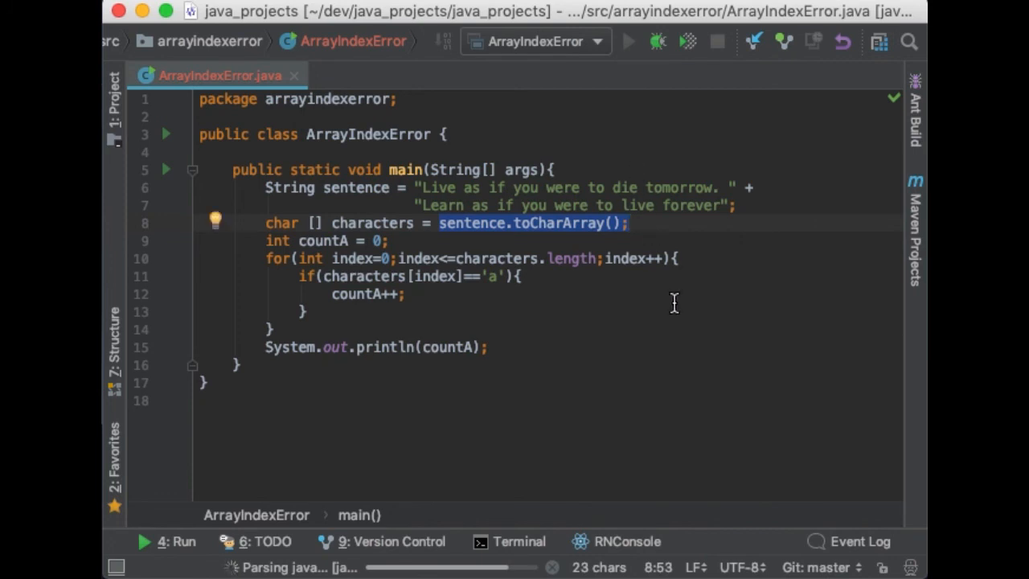
Run the sentence example, note ArrayIndexOutOfBoundsException at index 73, and hide the output.
click(626, 42)
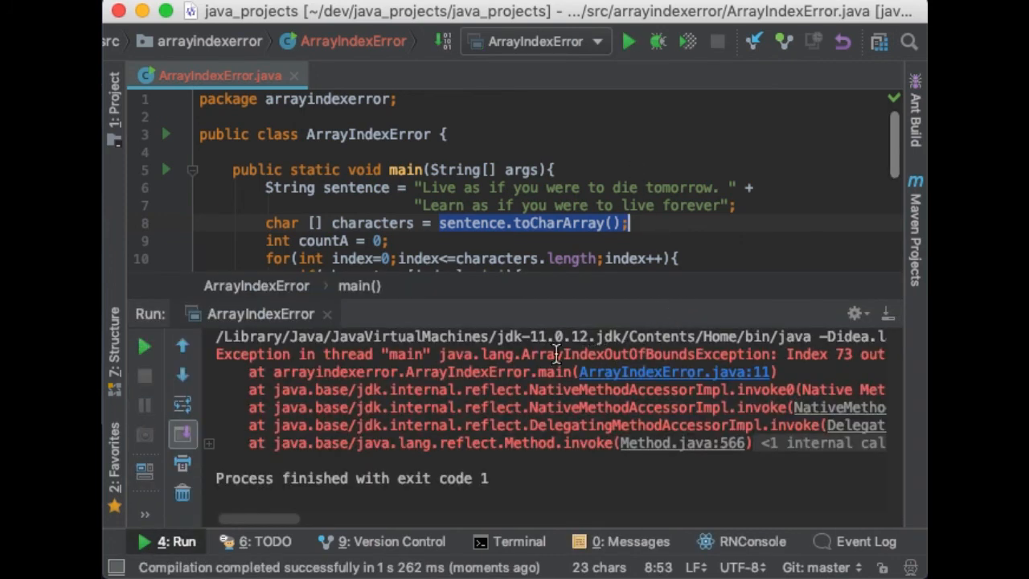
drag(449, 353, 774, 354)
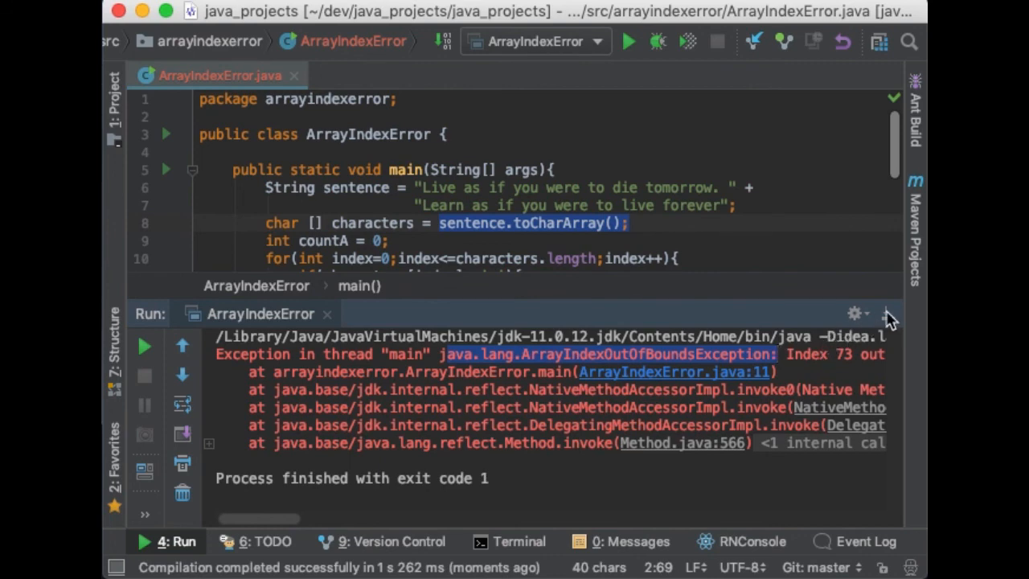
click(887, 313)
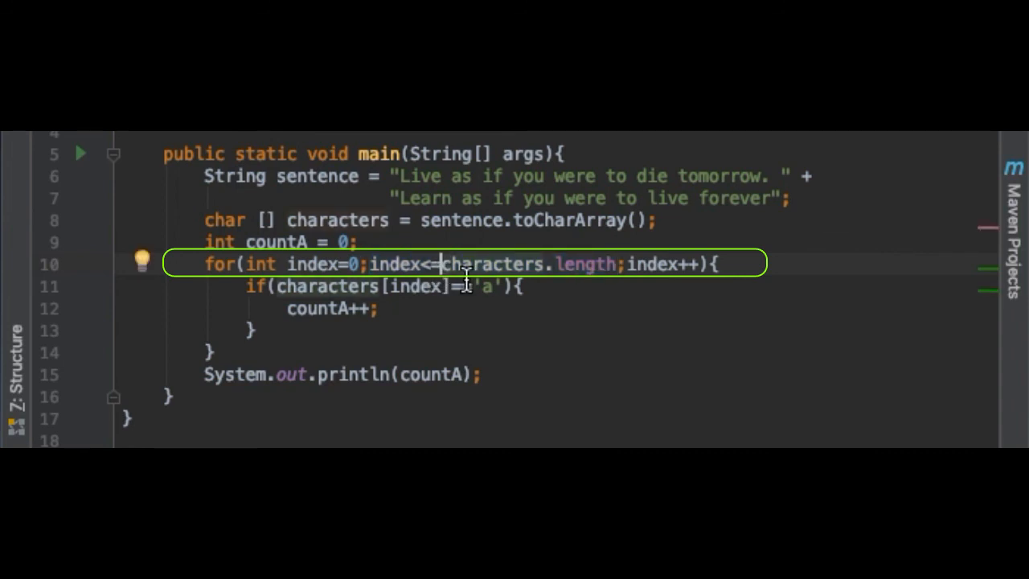
Change the condition to index < characters.length by removing the equals sign.
key(Backspace)
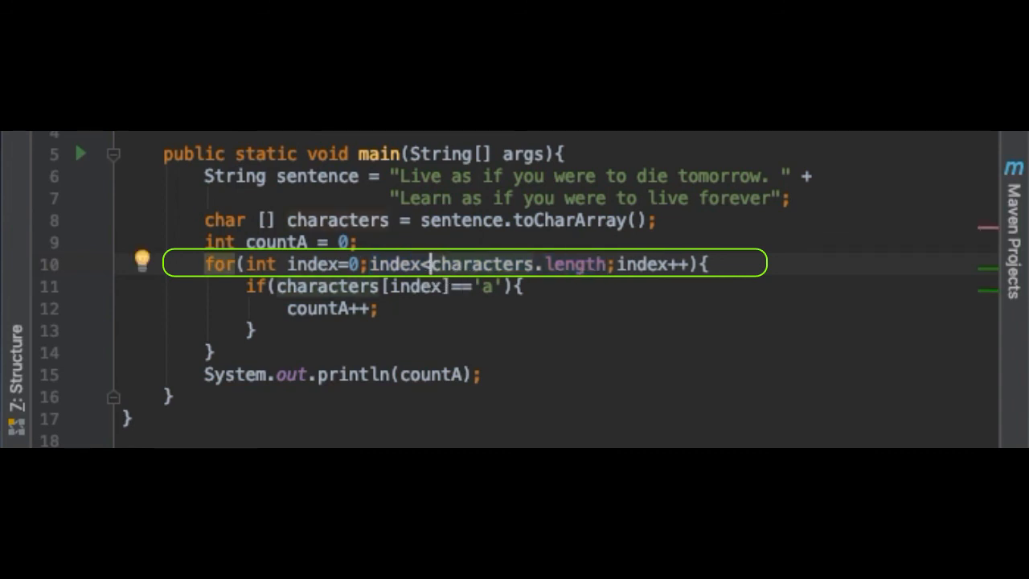
scroll(down, 3)
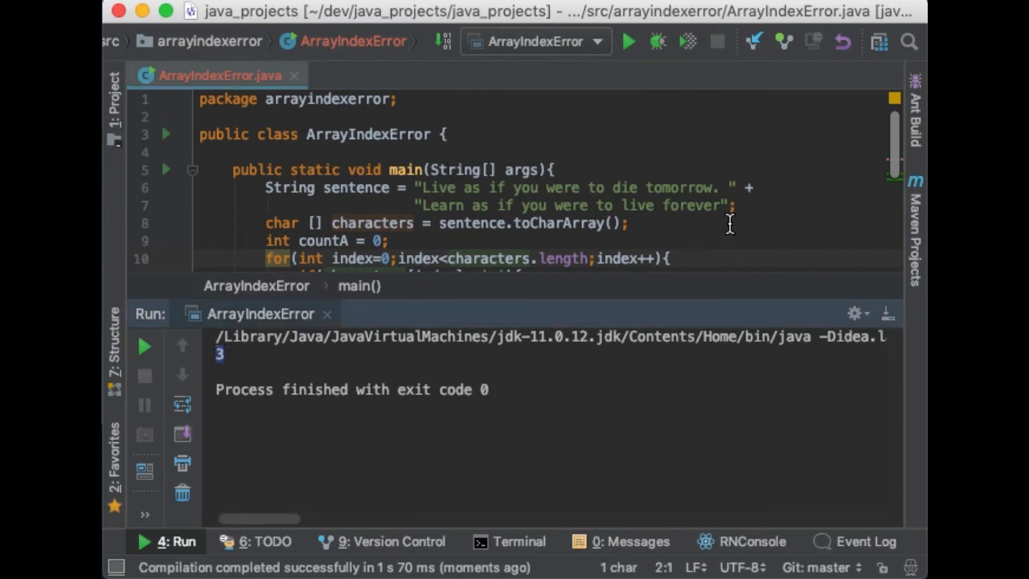
Check the Run window shows 3 and Process finished with exit code 0.
scroll(down, 3)
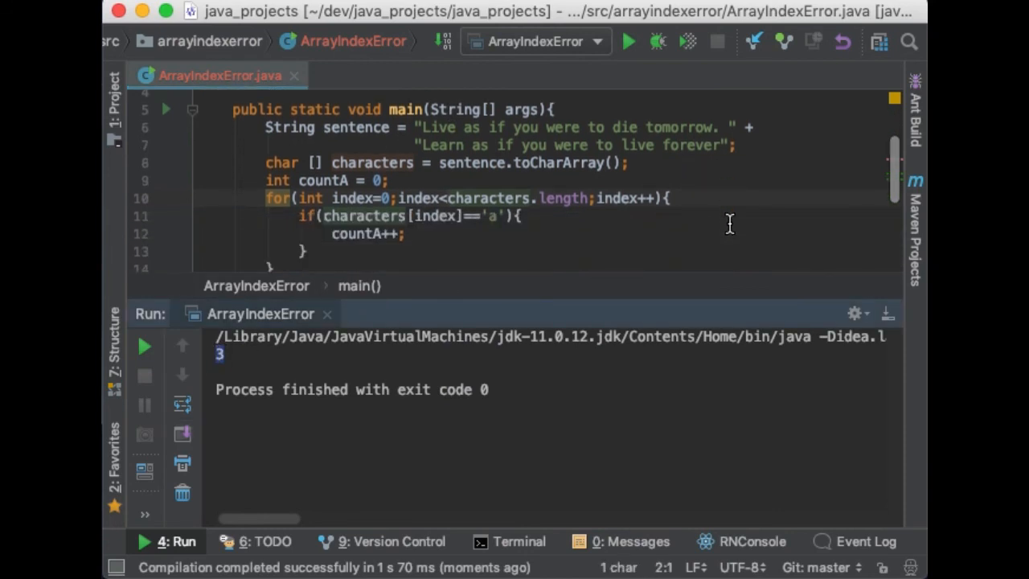